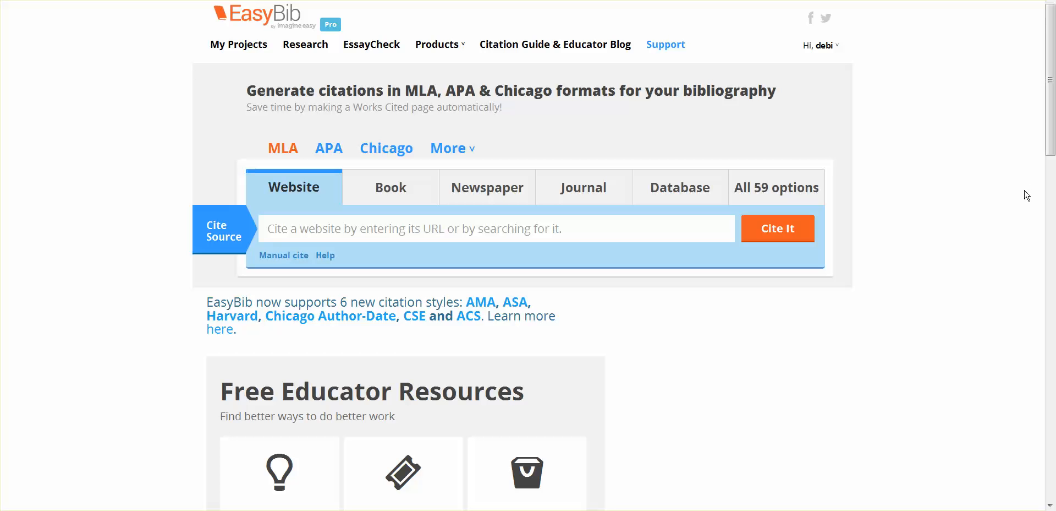
mouse_move(1024, 179)
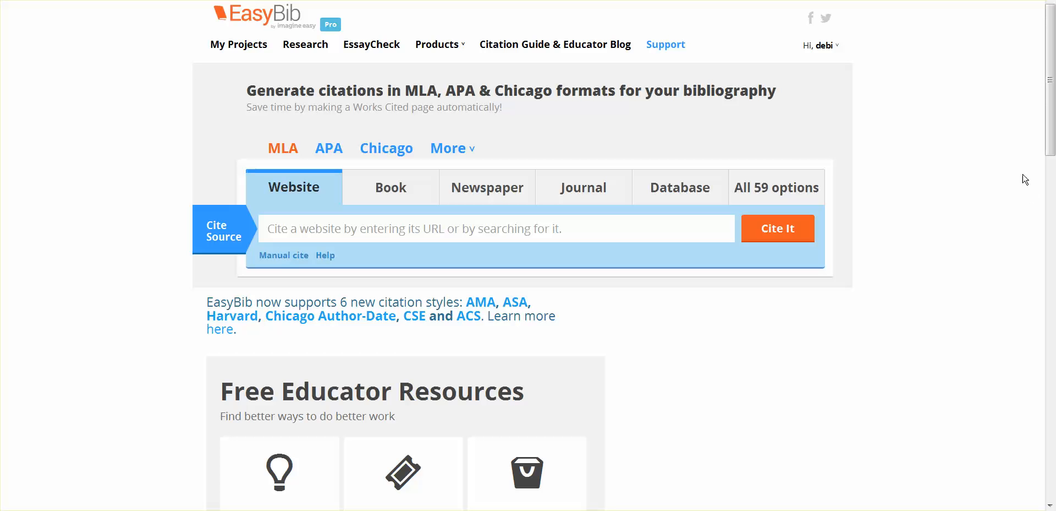
mouse_move(1051, 502)
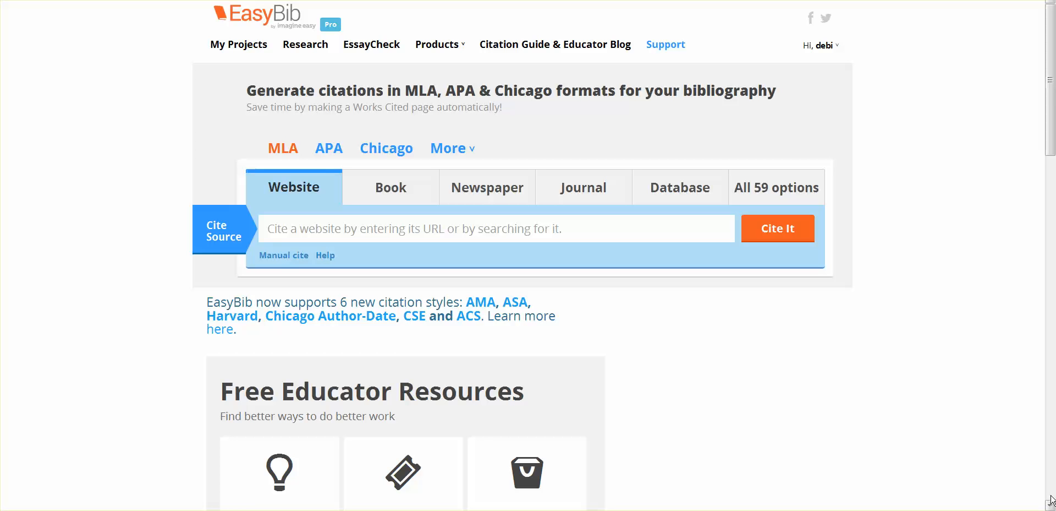
mouse_move(928, 46)
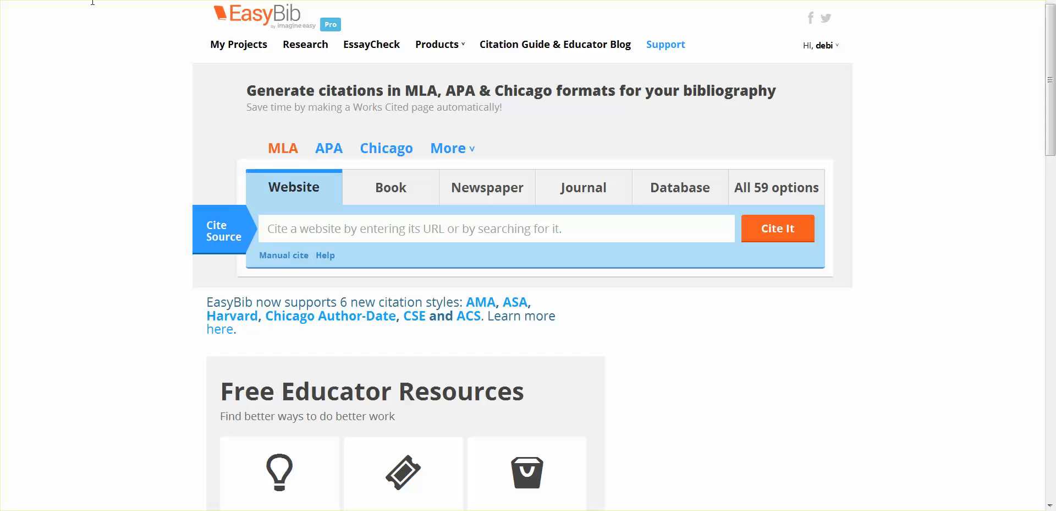
mouse_move(116, 88)
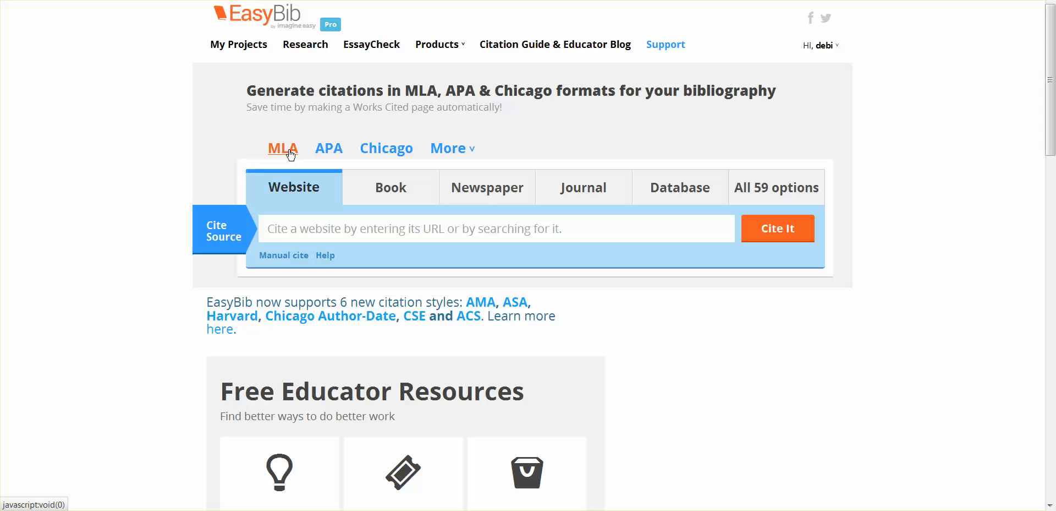
mouse_move(308, 156)
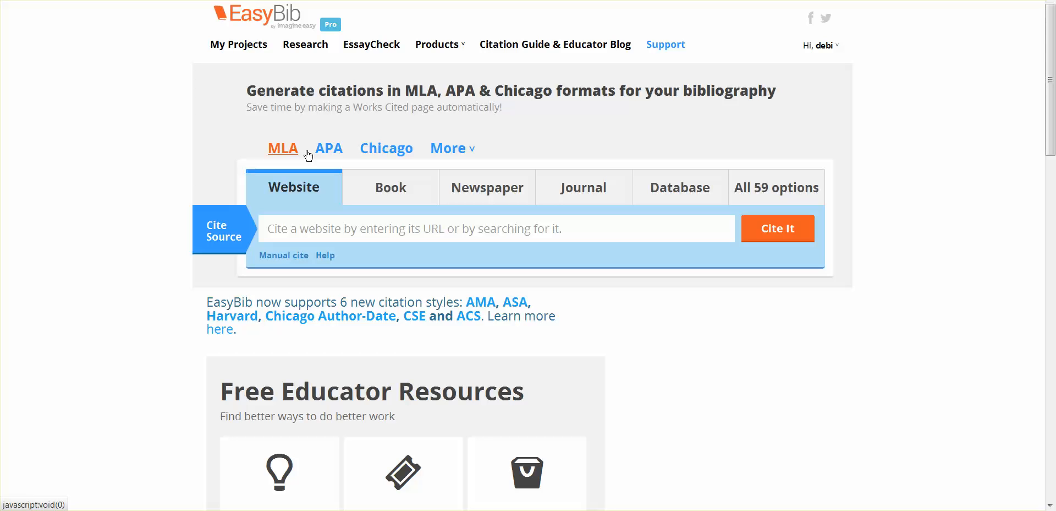
Change the citation generator's style from MLA to APA.
click(448, 148)
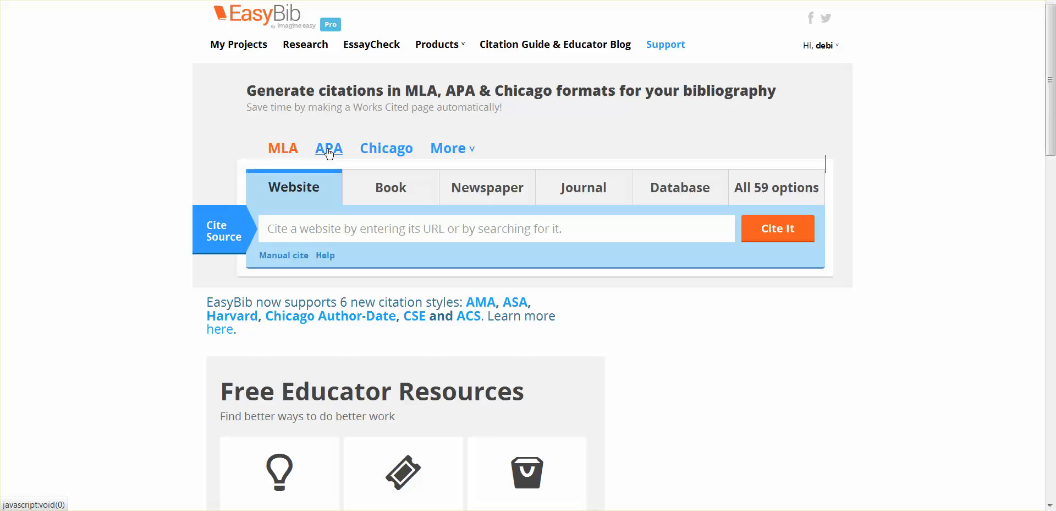
mouse_move(331, 156)
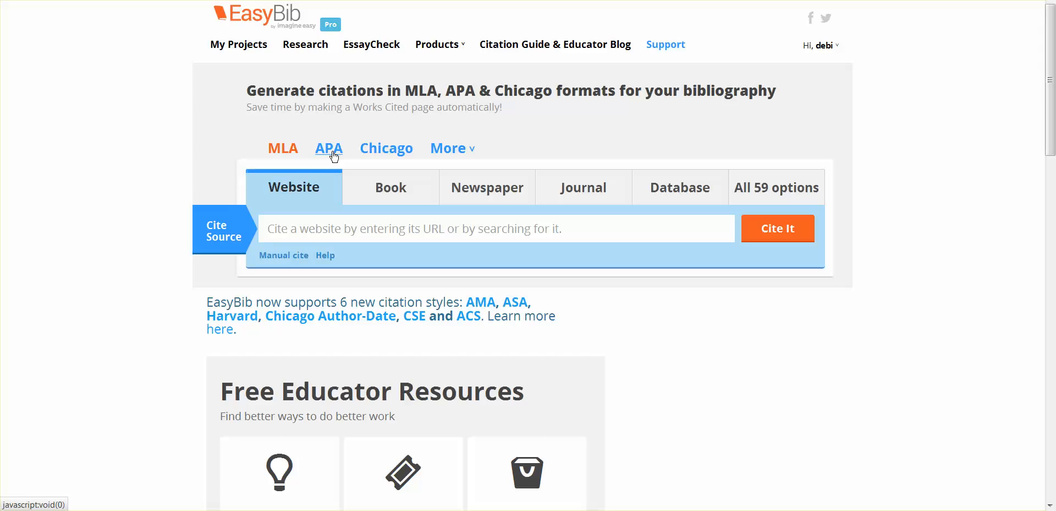
click(329, 147)
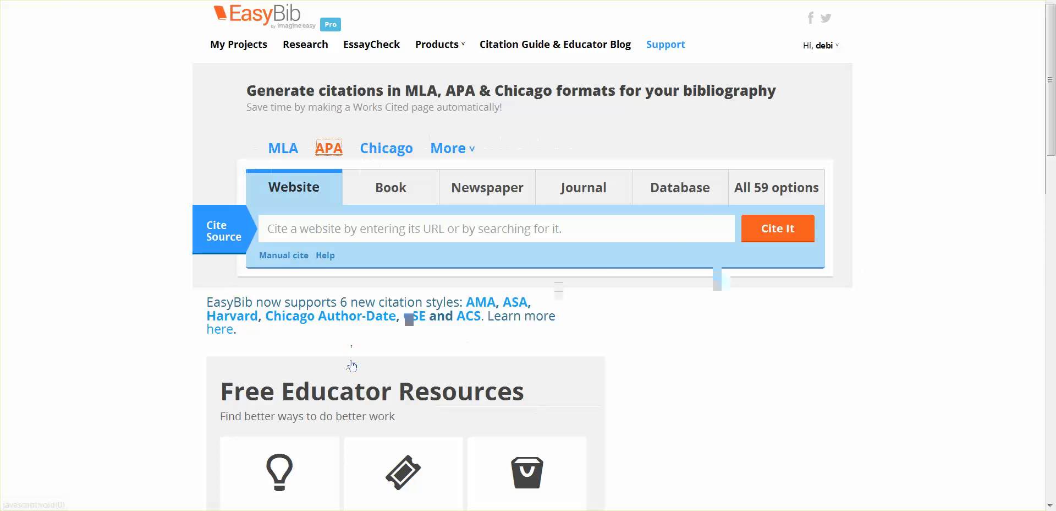
Read the getting-started guide: beginning a project, starting a bibliography, adding citations.
scroll(down, 3)
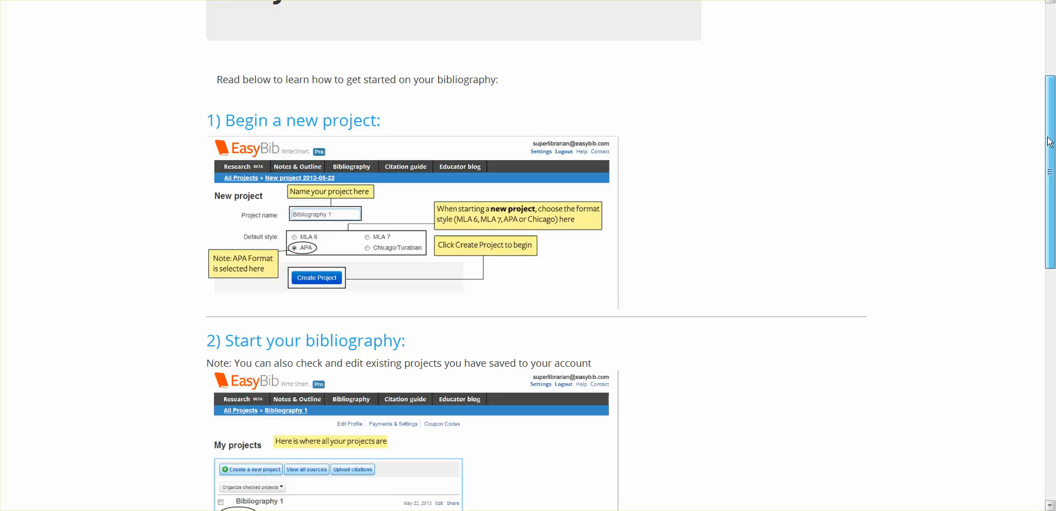
scroll(down, 3)
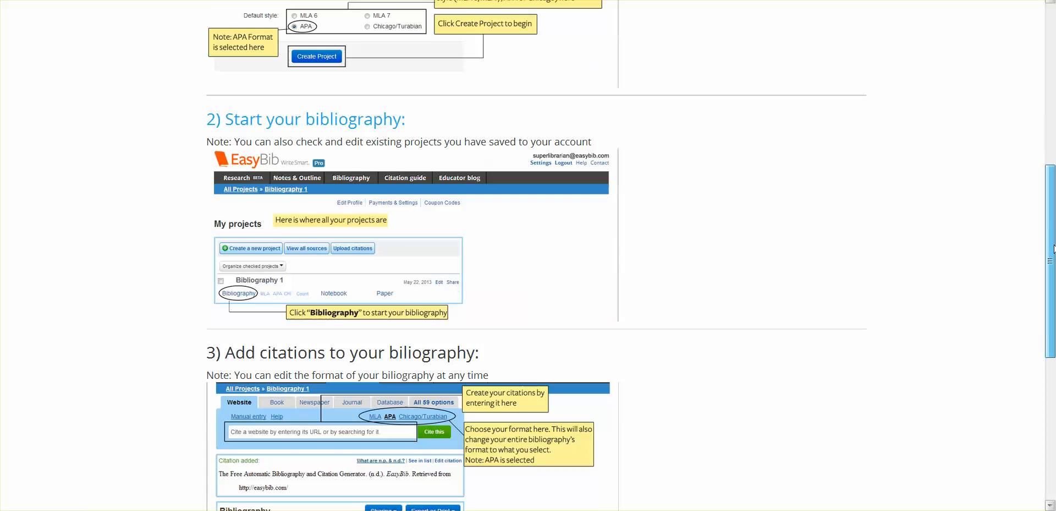
scroll(down, 3)
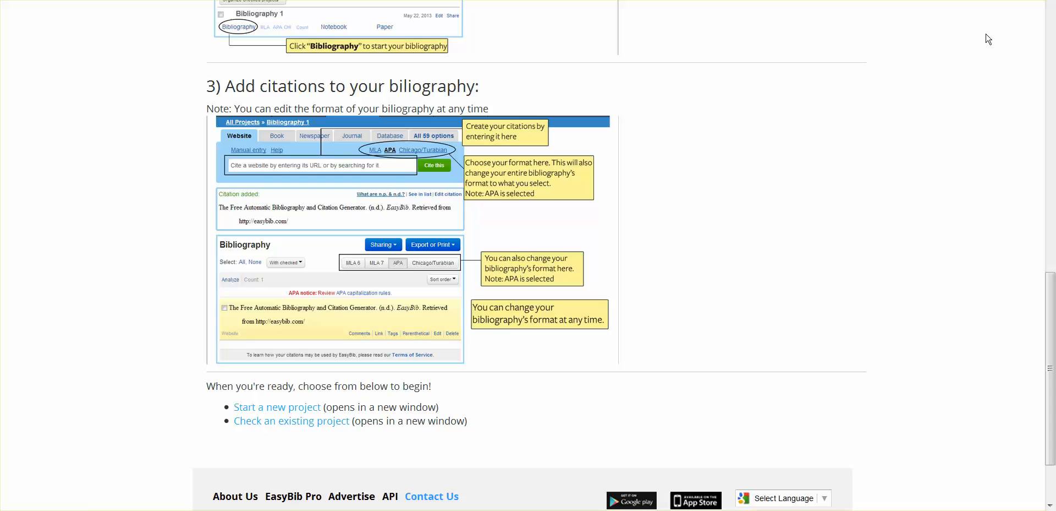
mouse_move(984, 48)
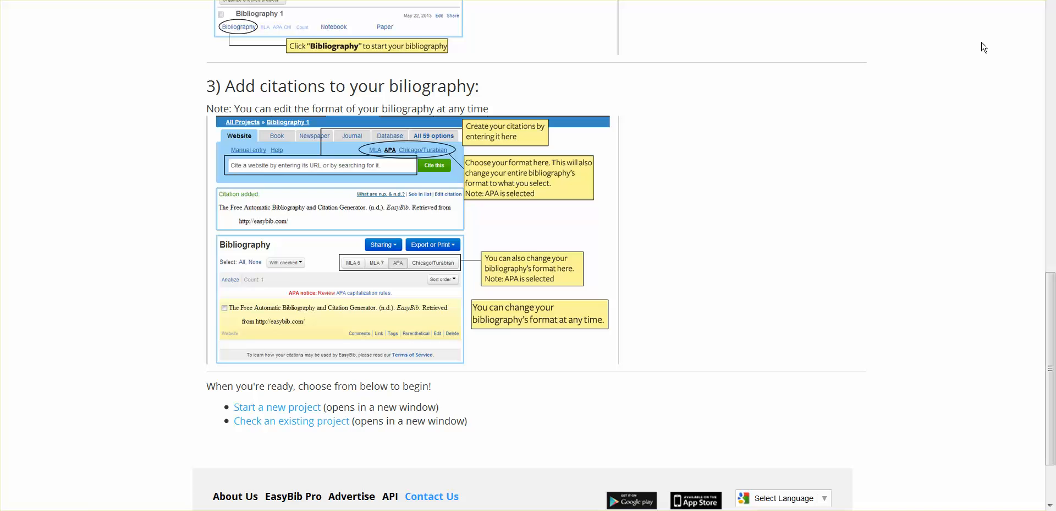
mouse_move(864, 69)
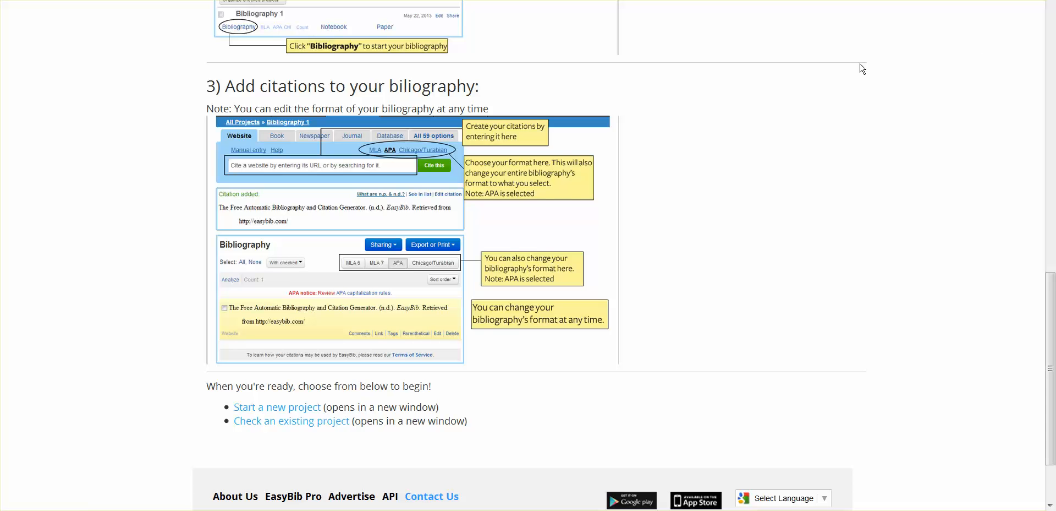
mouse_move(621, 156)
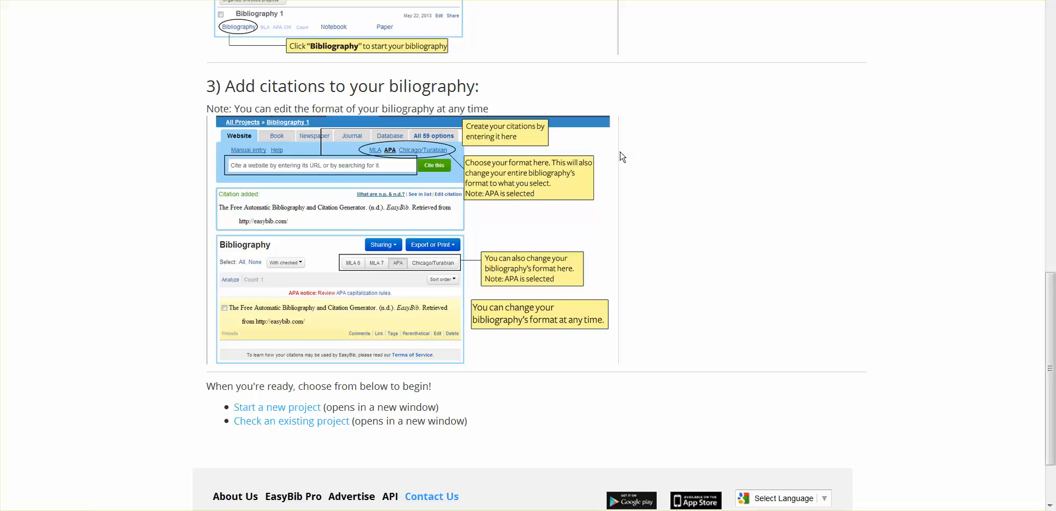
mouse_move(249, 168)
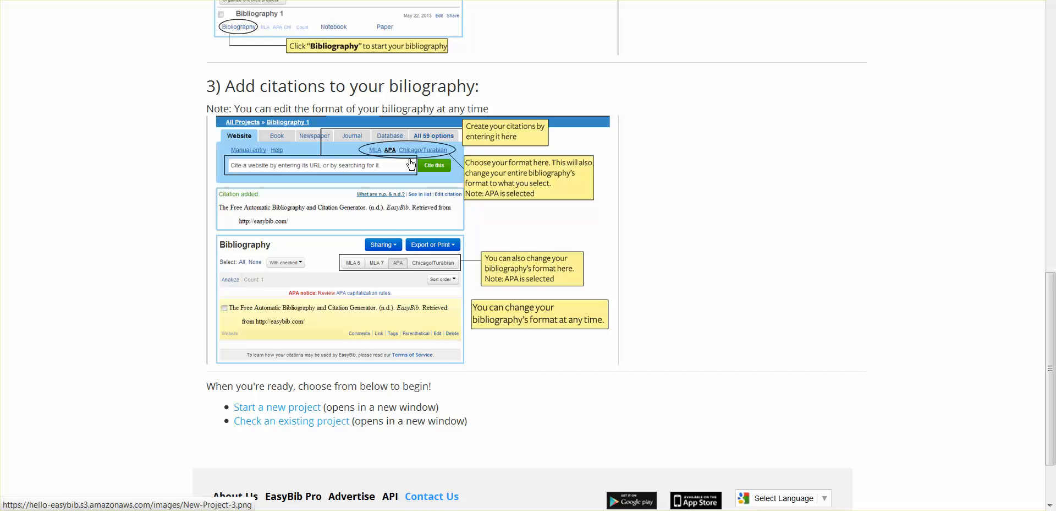
scroll(down, 3)
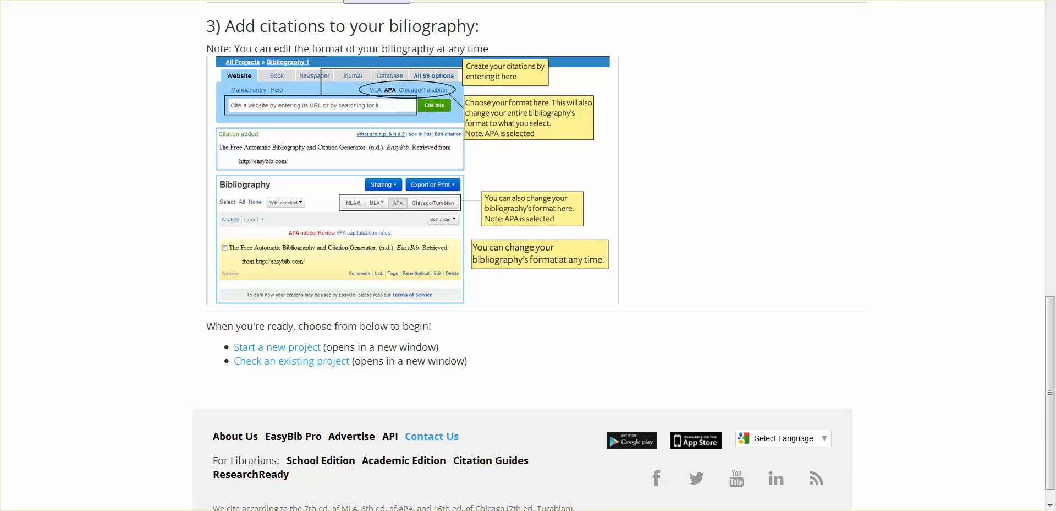
mouse_move(597, 48)
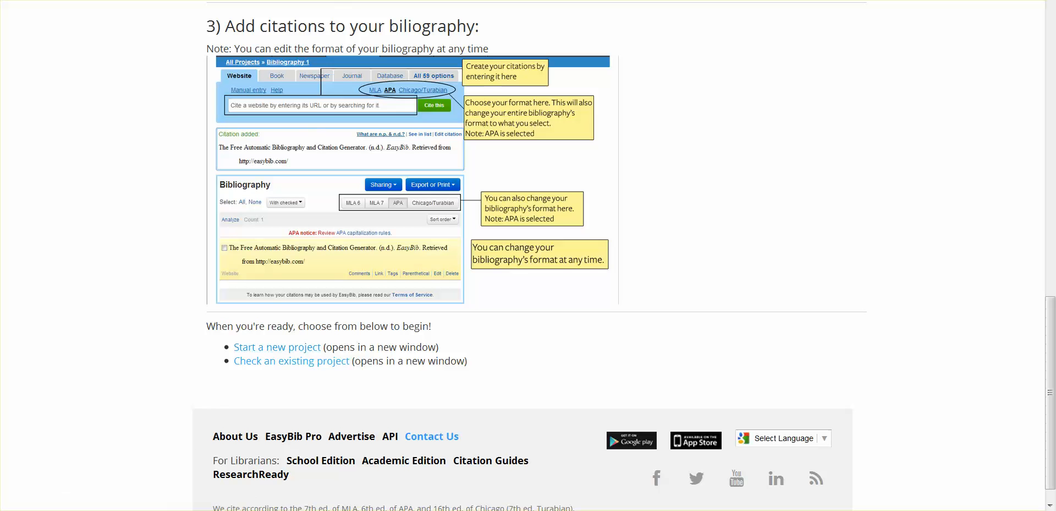
Open the Create Project form, review Default Style options, then close it unfilled.
click(276, 346)
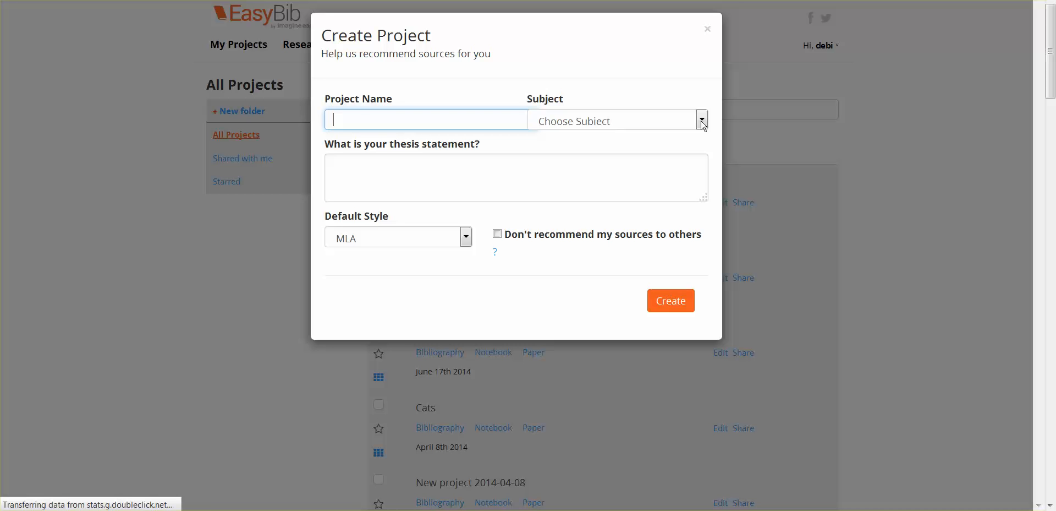
mouse_move(606, 186)
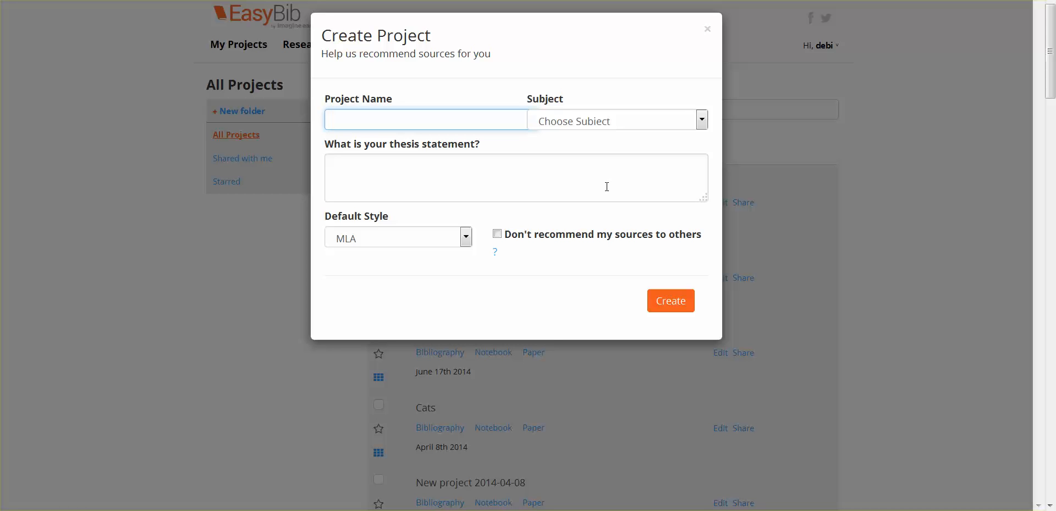
mouse_move(492, 247)
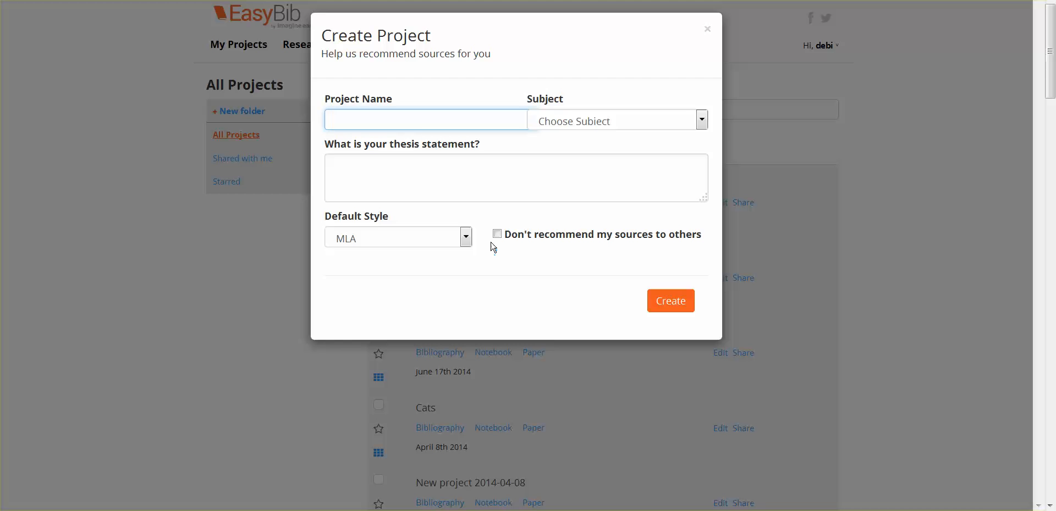
click(465, 237)
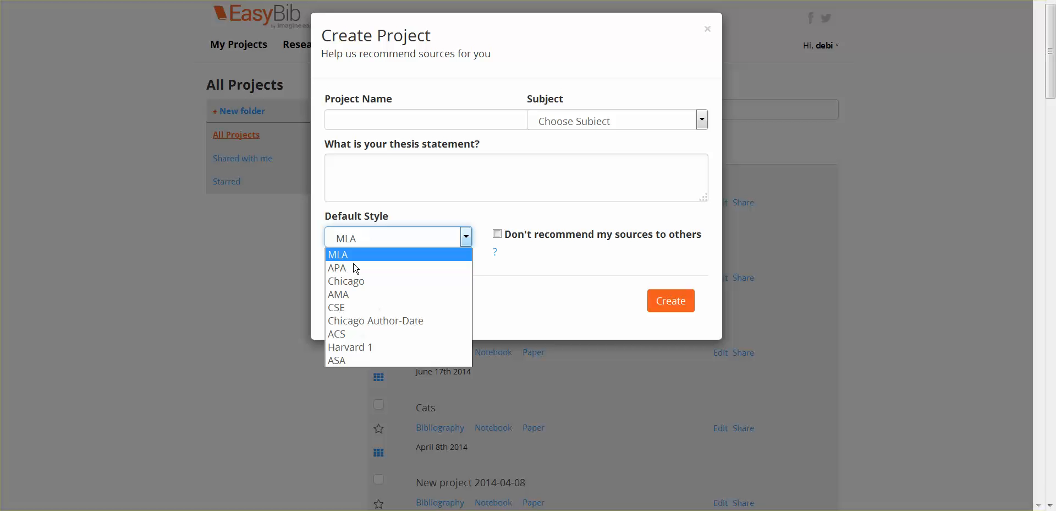
click(707, 29)
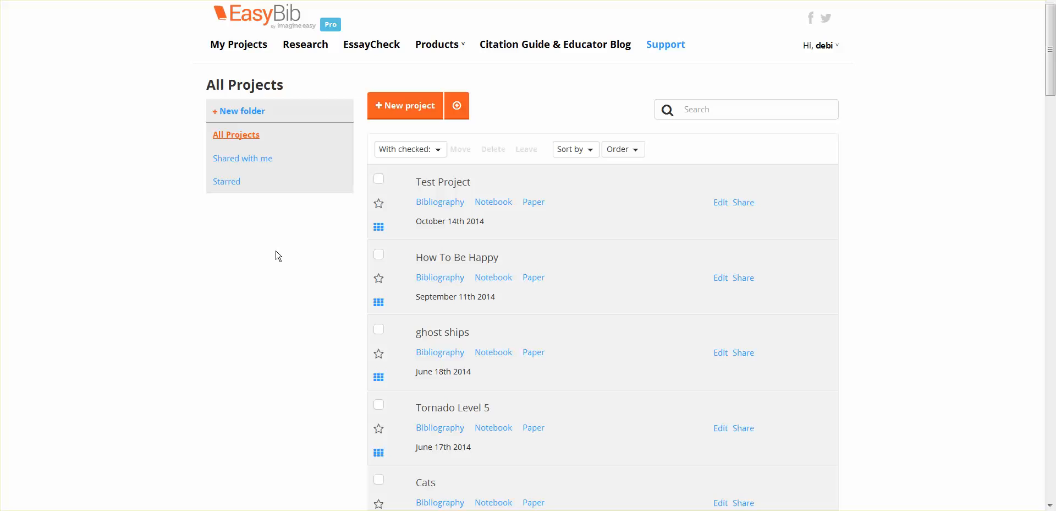
mouse_move(442, 196)
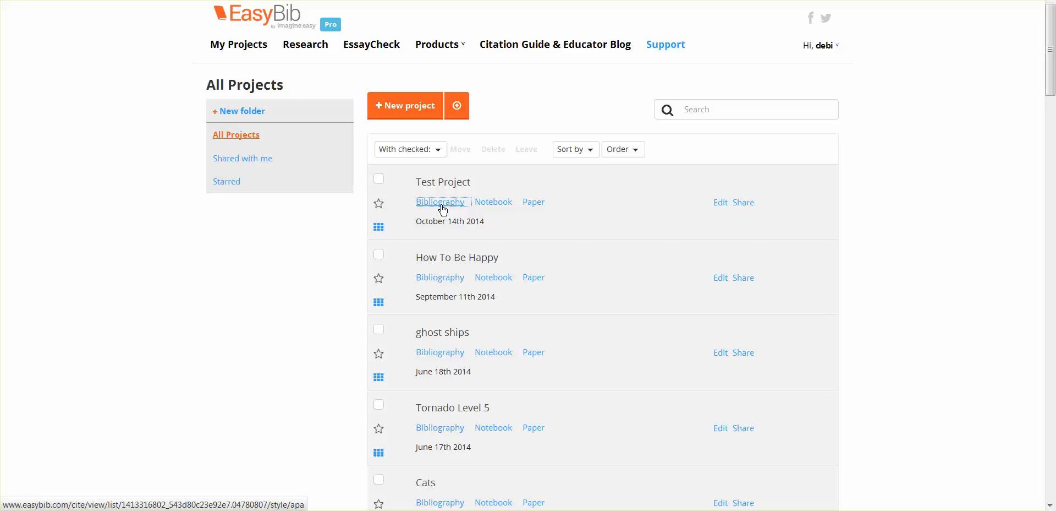
Open Test Project's bibliography page from All Projects.
click(439, 201)
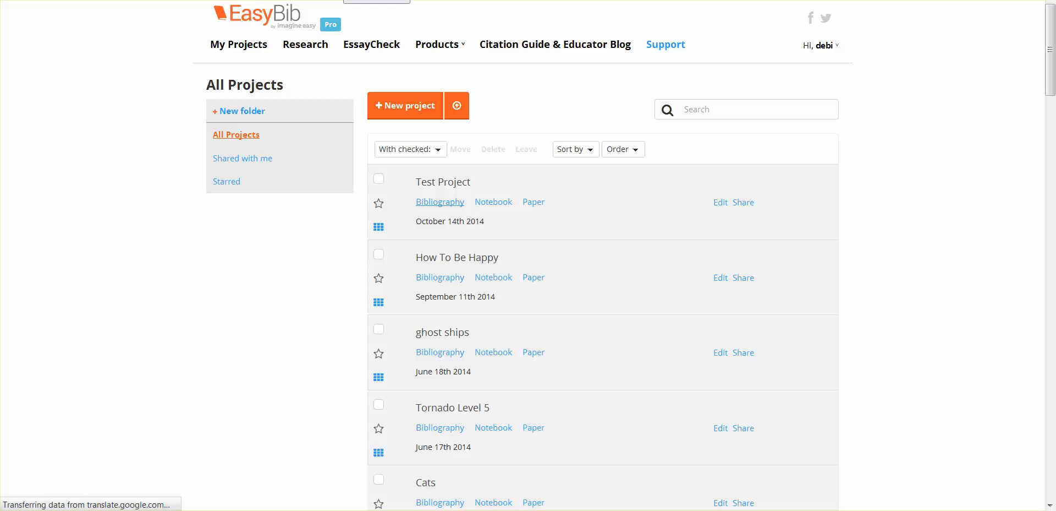
click(439, 201)
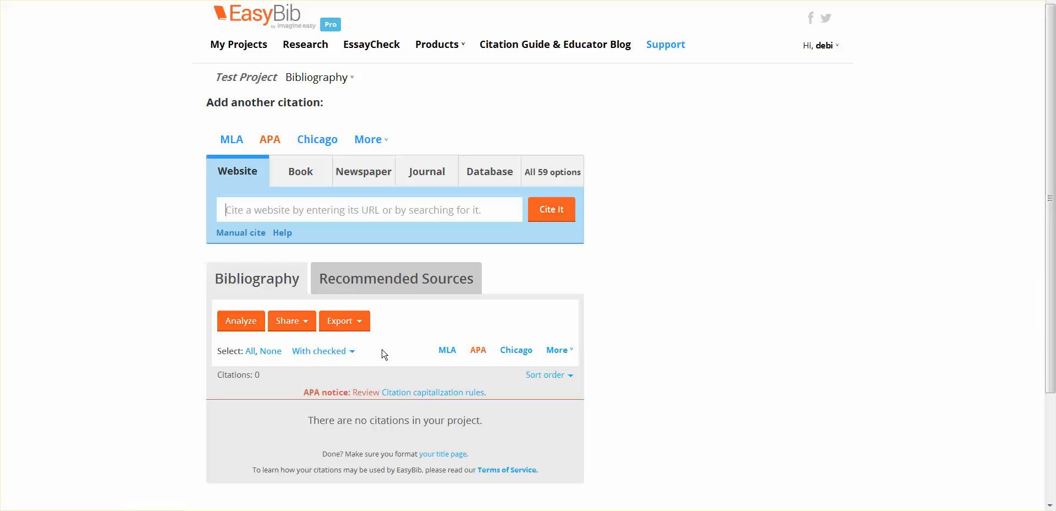
mouse_move(467, 182)
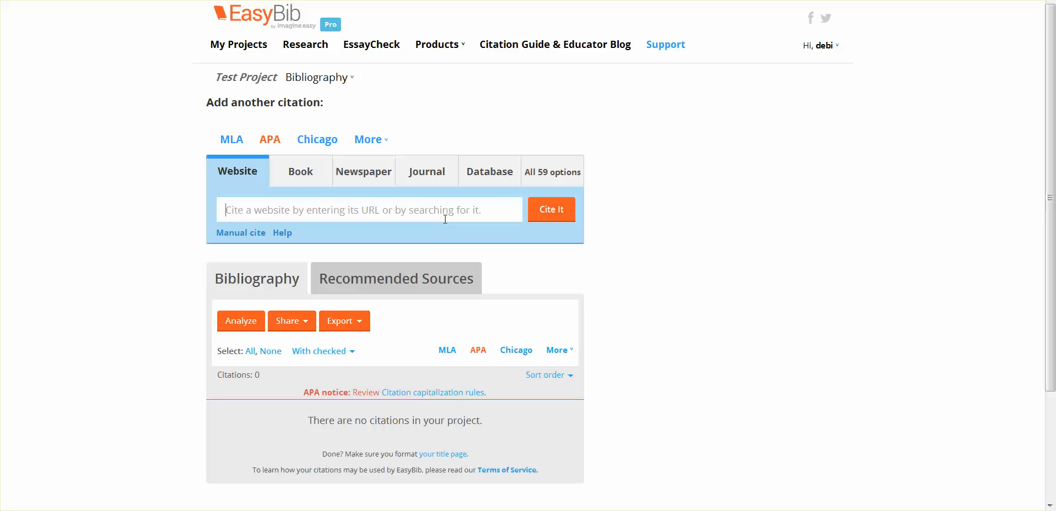
mouse_move(555, 219)
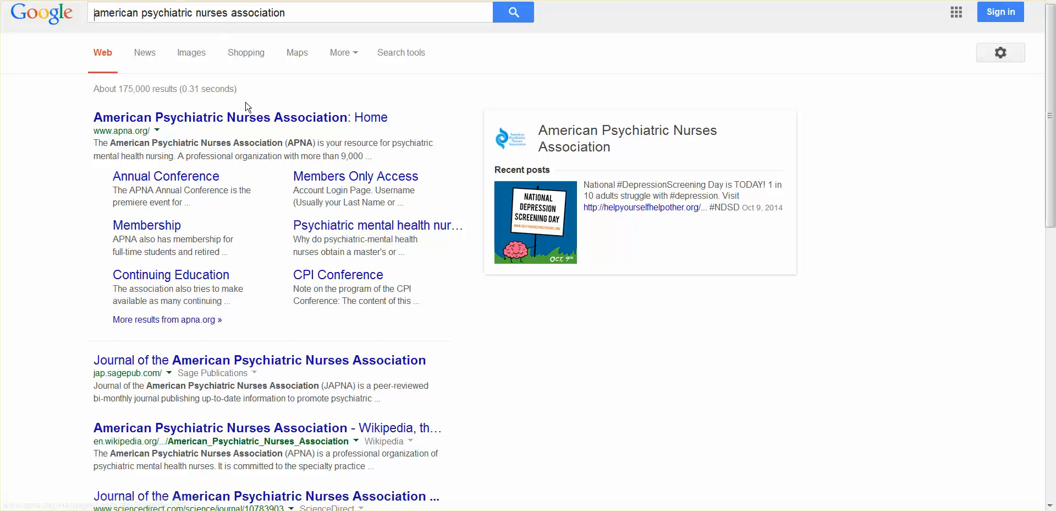
mouse_move(222, 124)
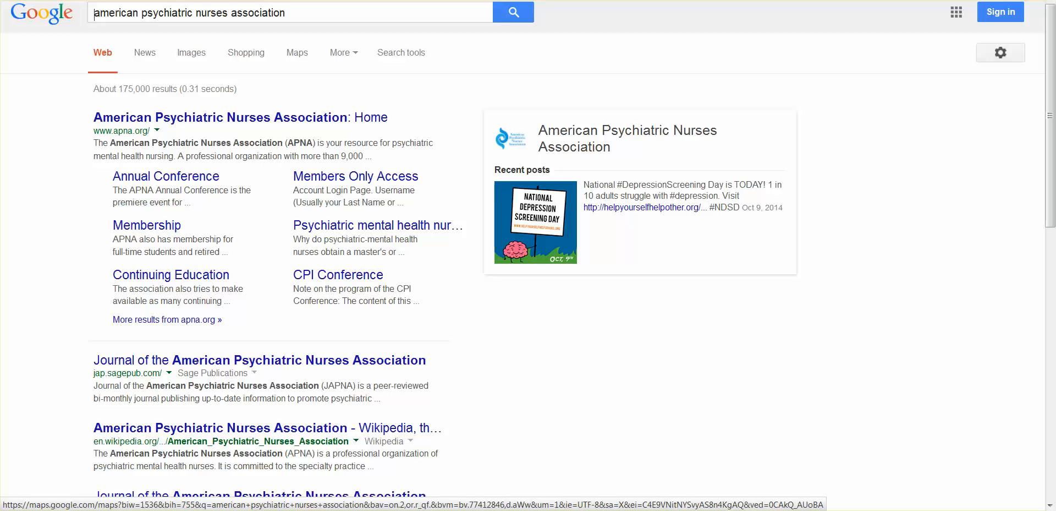
Open apna.org and its eLearning page for 3001: Shaping the Future of Behavioral Health.
click(220, 116)
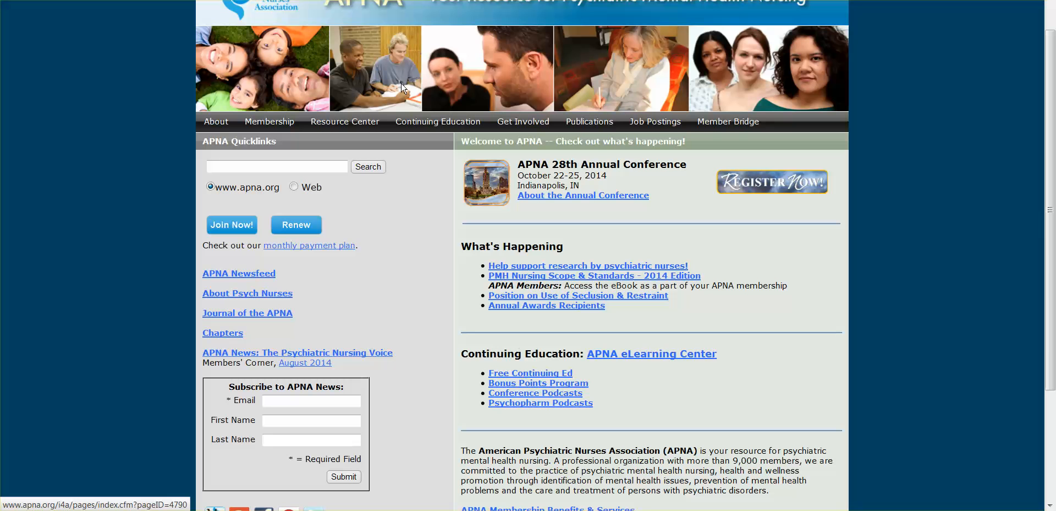
mouse_move(594, 330)
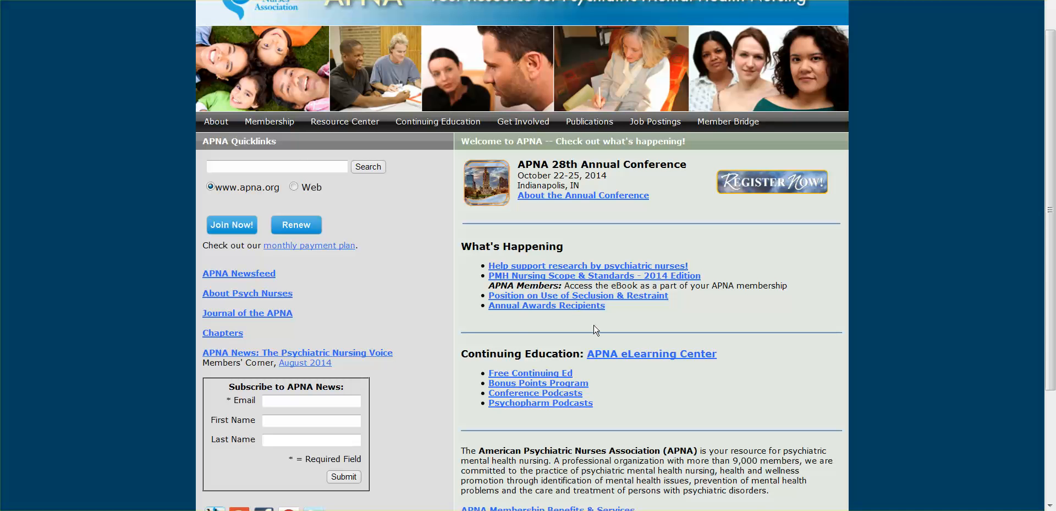
click(530, 373)
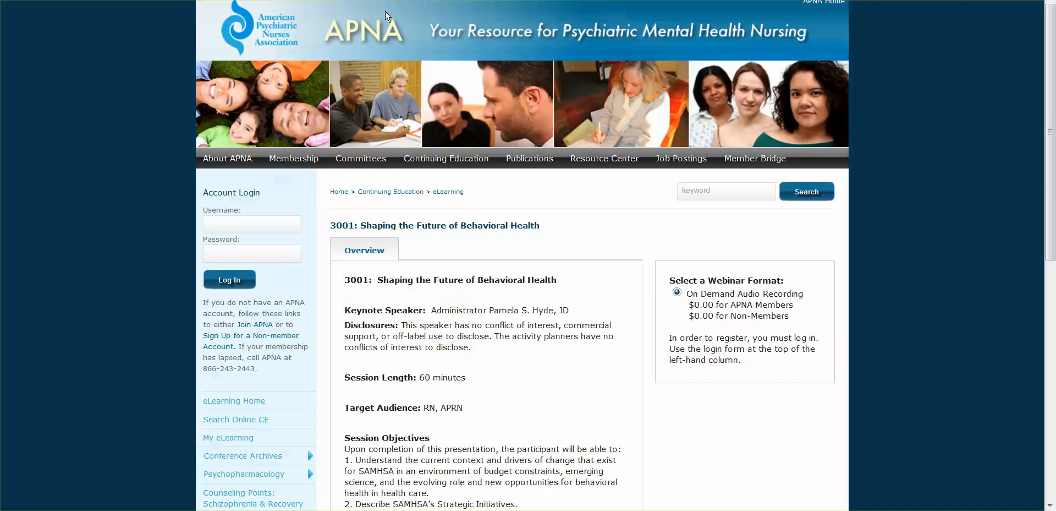
mouse_move(360, 35)
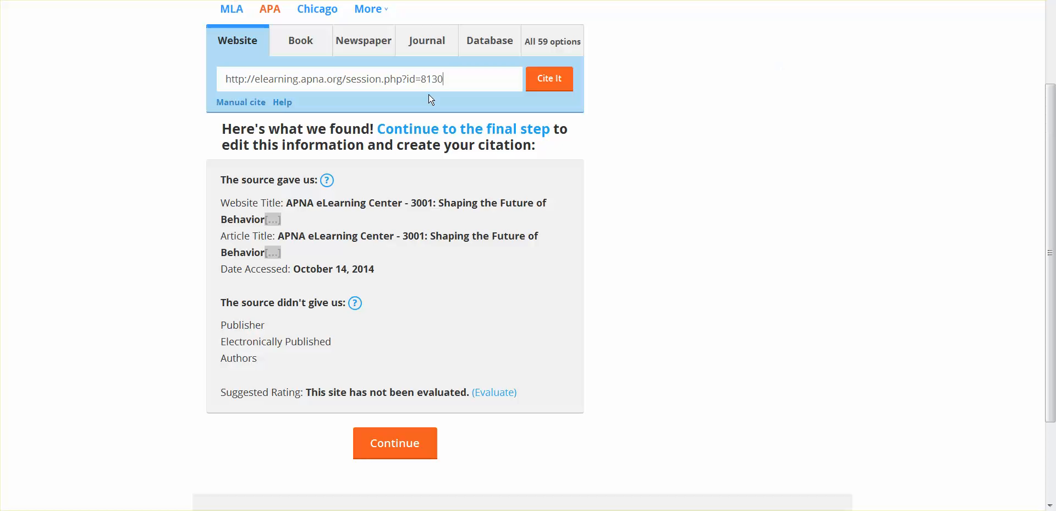
mouse_move(269, 12)
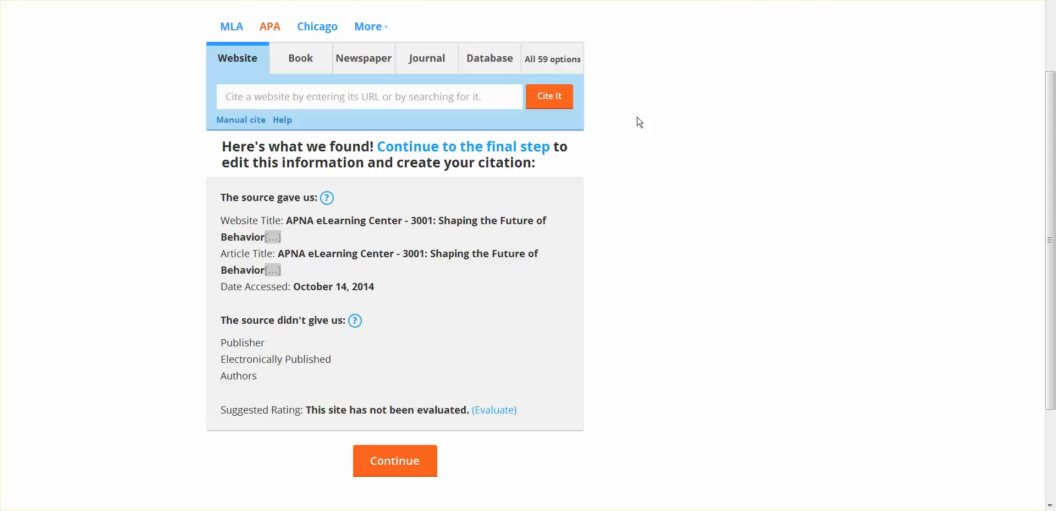
Cite the APNA session URL and continue to its APA citation form.
click(370, 96)
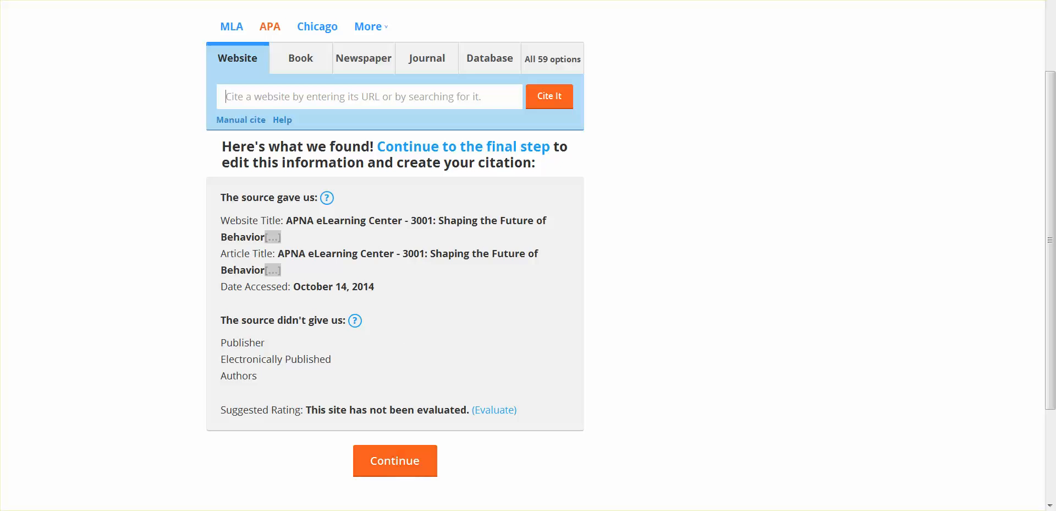
click(395, 459)
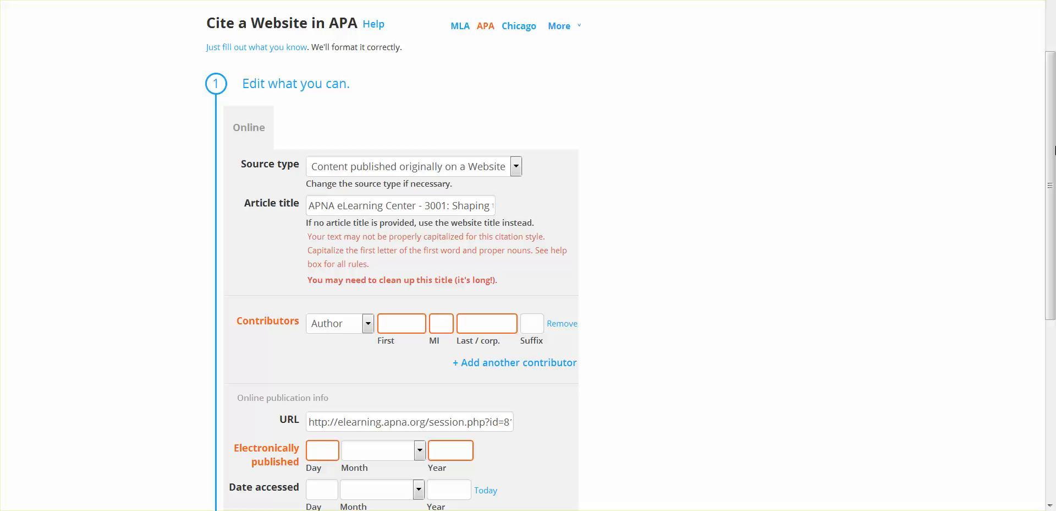
Create the citation by Pamela S. Hyde, published 9 March 2012.
scroll(down, 3)
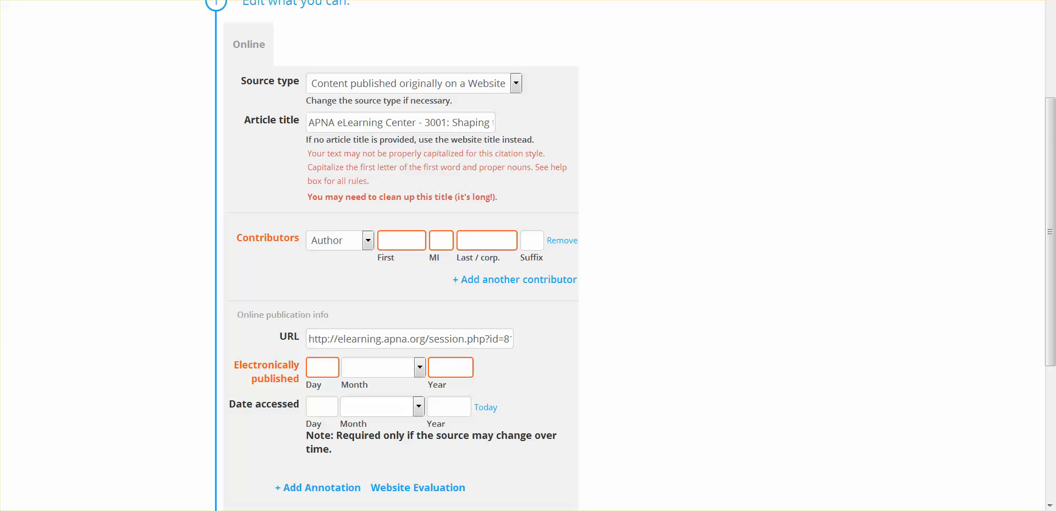
mouse_move(444, 18)
text(2012)
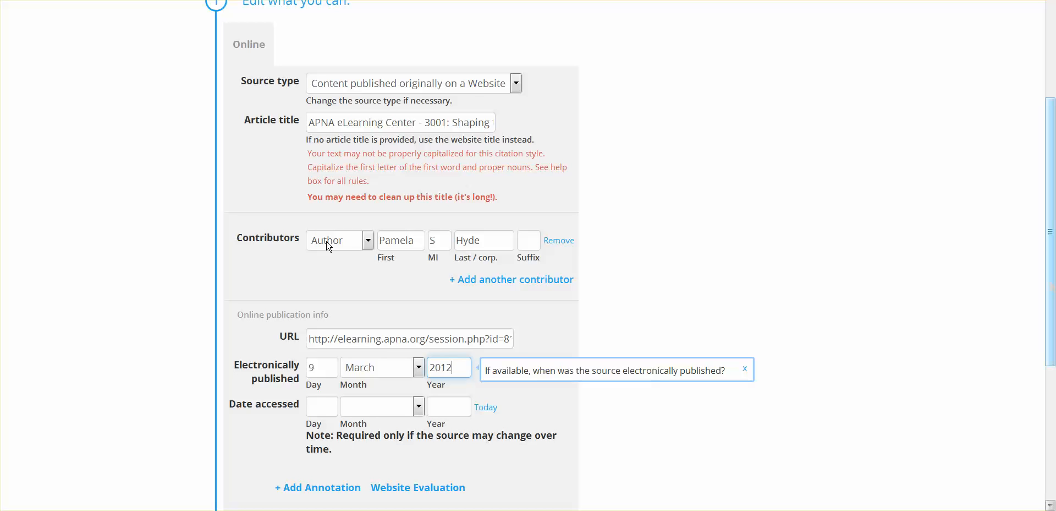
scroll(down, 3)
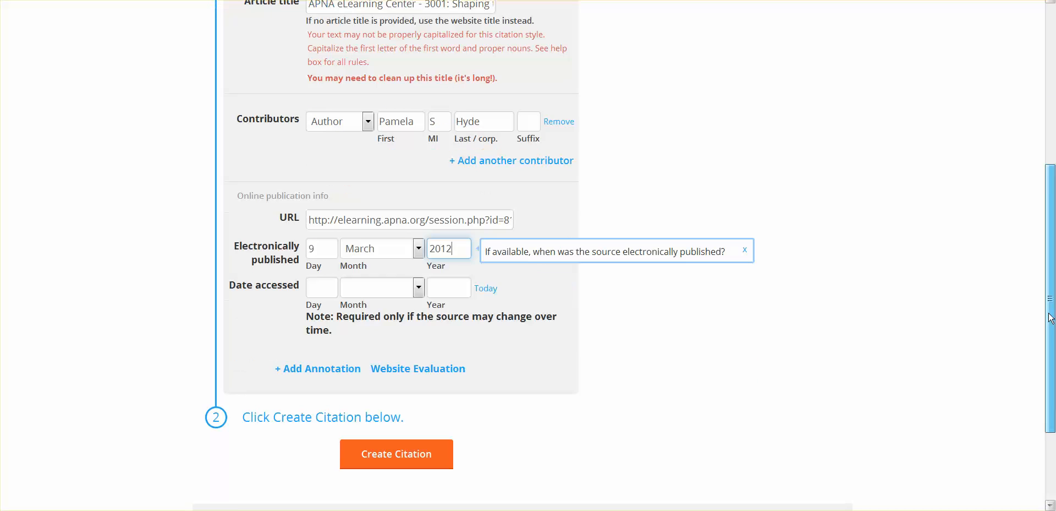
scroll(down, 3)
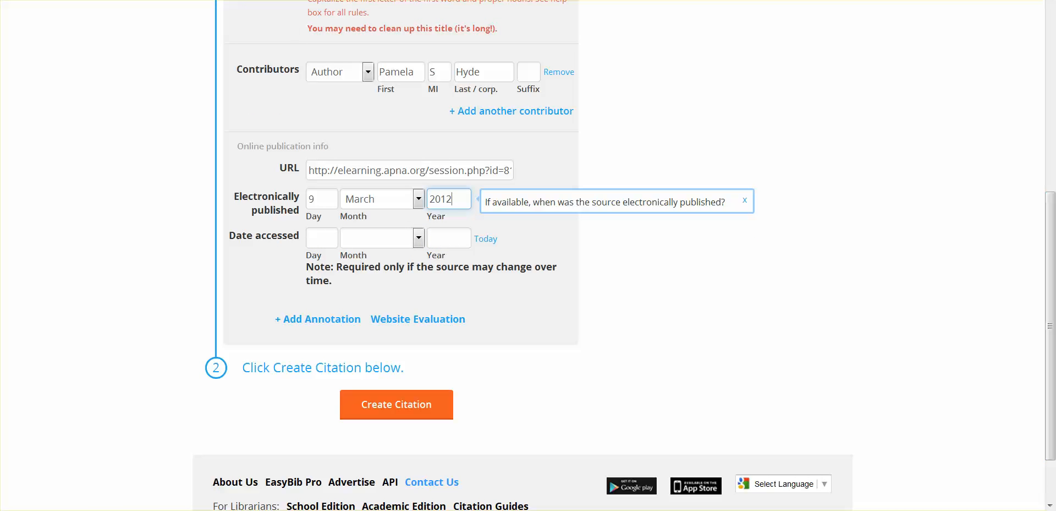
click(396, 403)
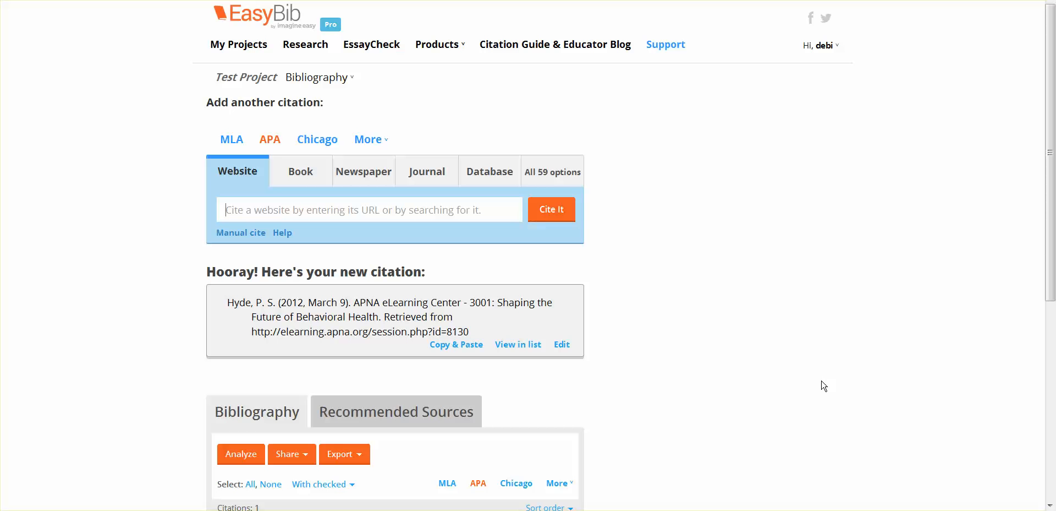
scroll(down, 3)
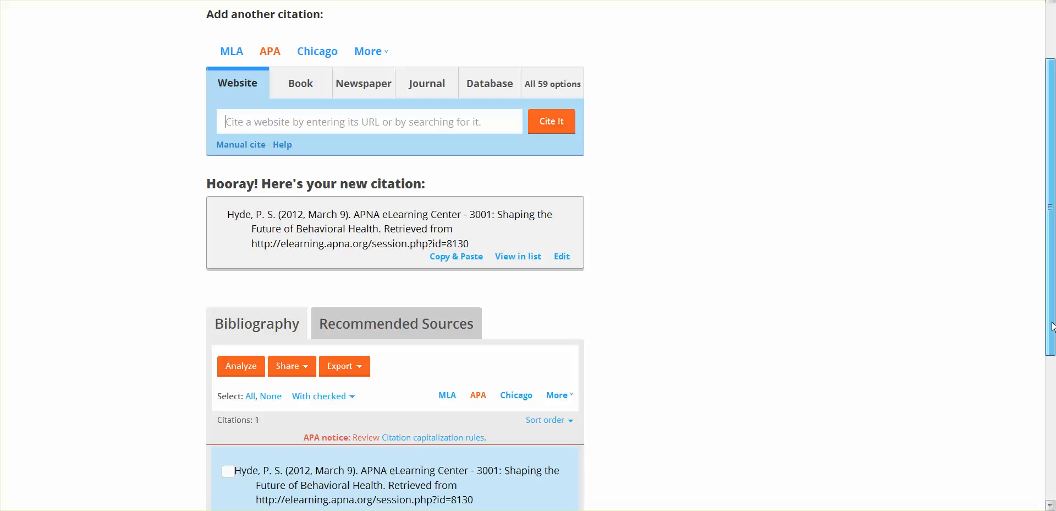
scroll(down, 3)
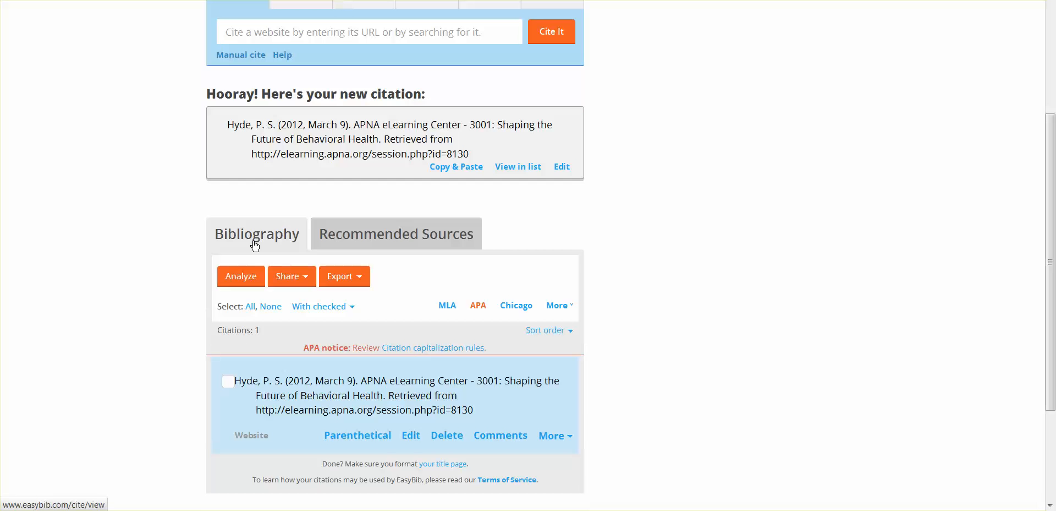